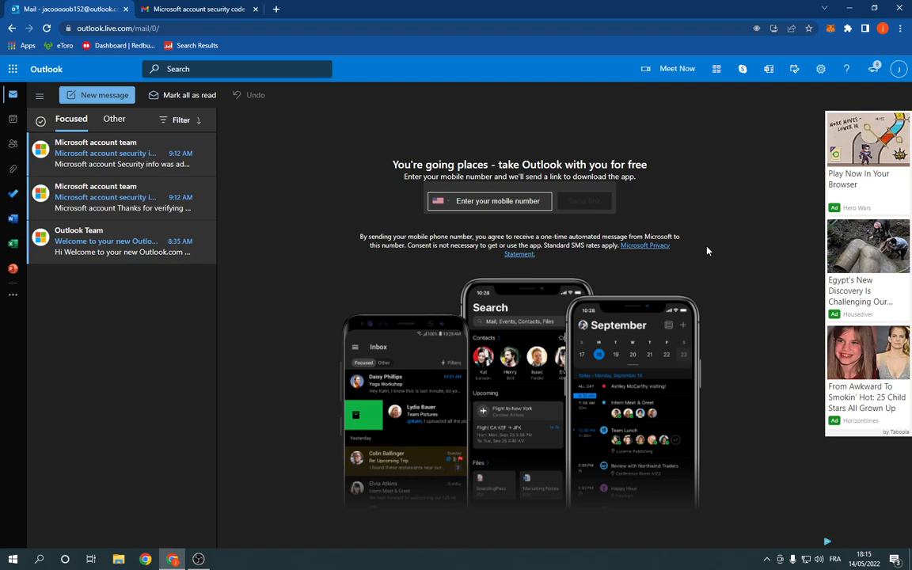
{"action": "mouse_move", "coordinate": [244, 9]}
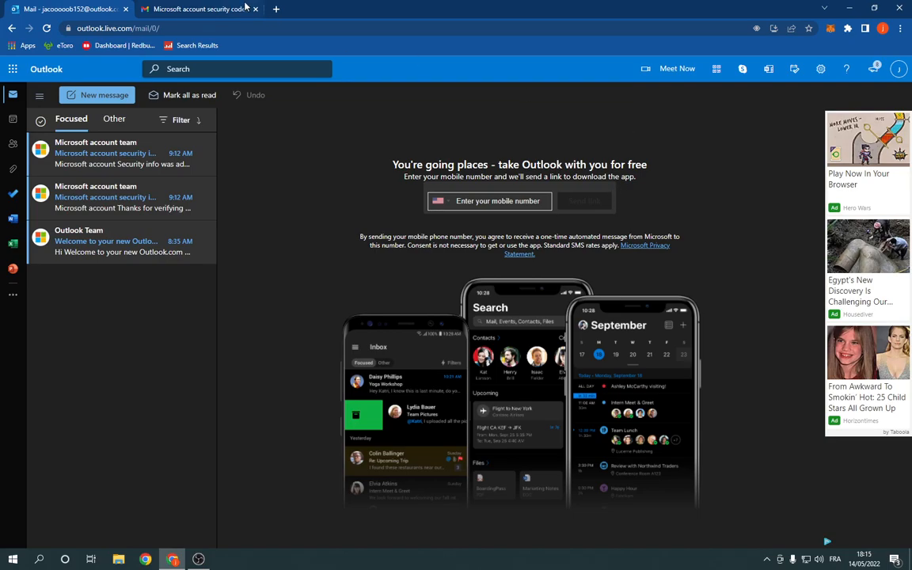
Close the Microsoft account security code tab, leaving only the Outlook inbox
{"action": "left_click", "coordinate": [255, 9]}
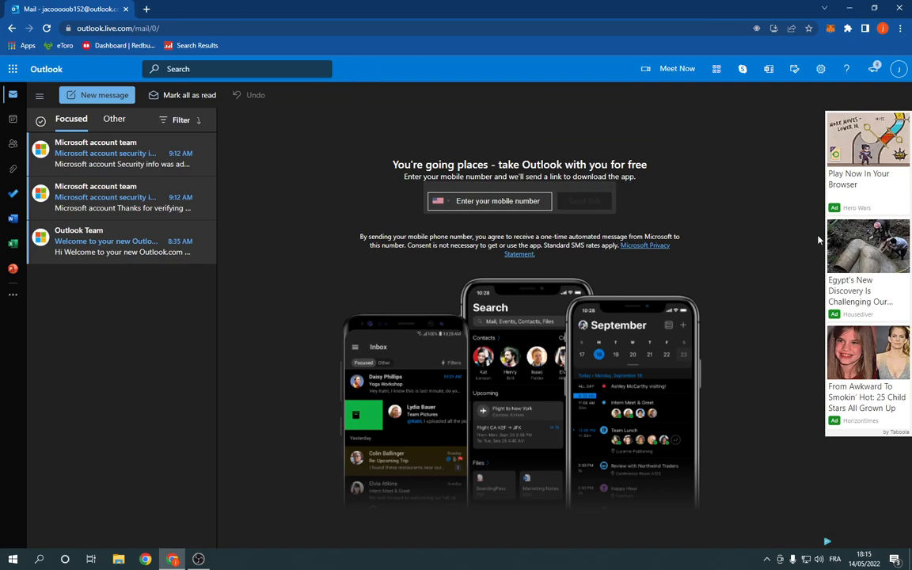
{"action": "mouse_move", "coordinate": [821, 69]}
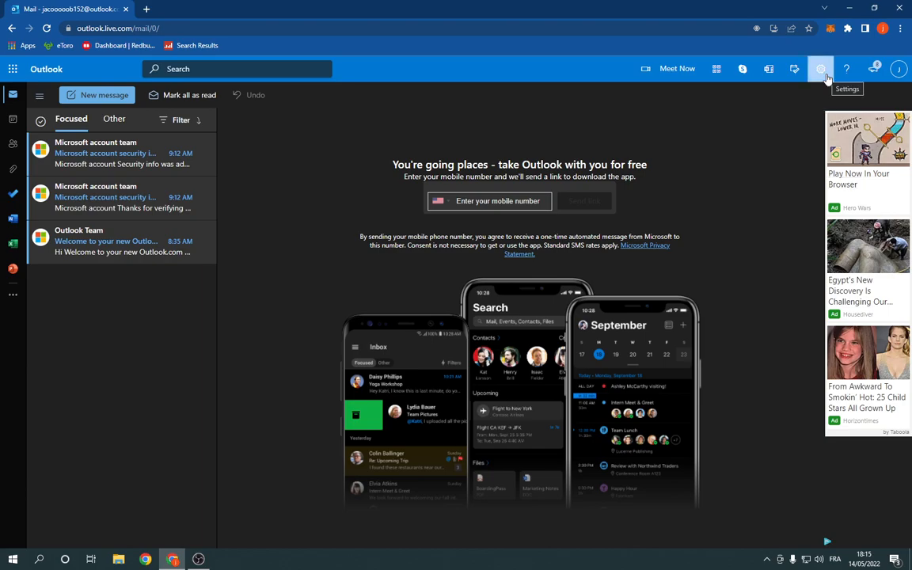
Open all Outlook settings at Calendar > Weather
{"action": "left_click", "coordinate": [821, 69]}
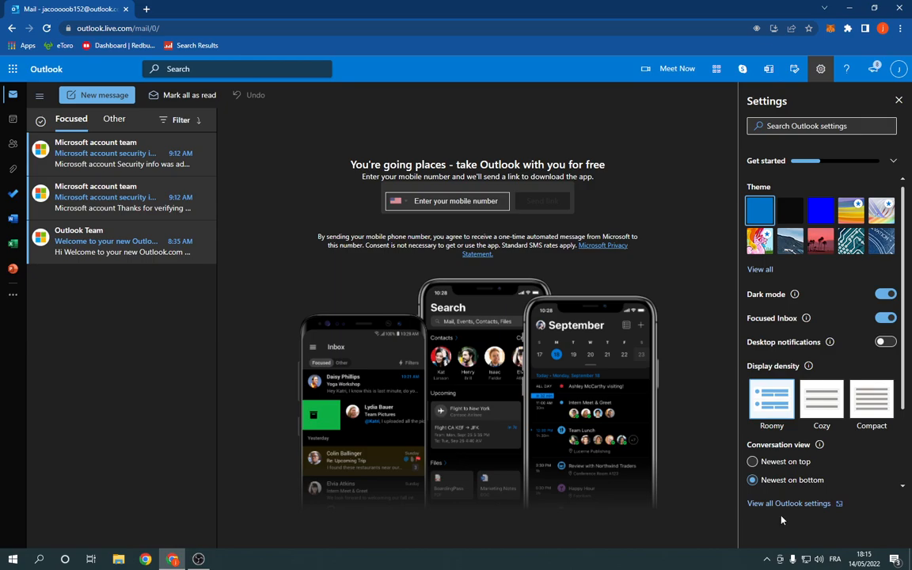
{"action": "left_click", "coordinate": [789, 503]}
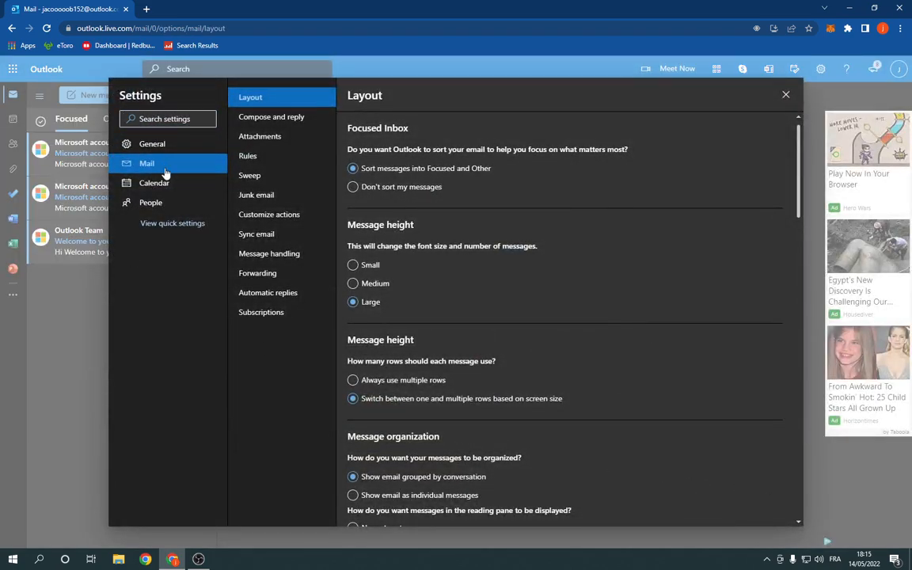
{"action": "left_click", "coordinate": [154, 183]}
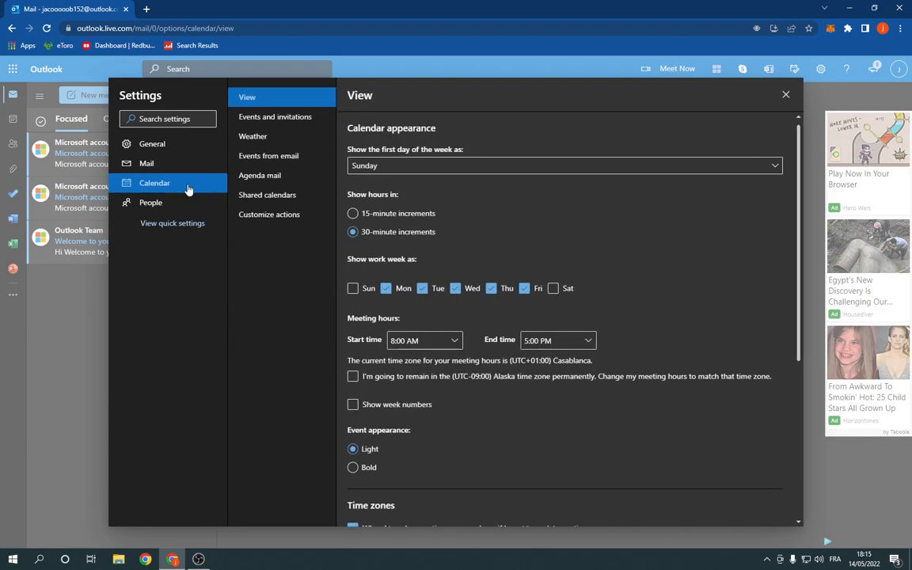
{"action": "mouse_move", "coordinate": [279, 145]}
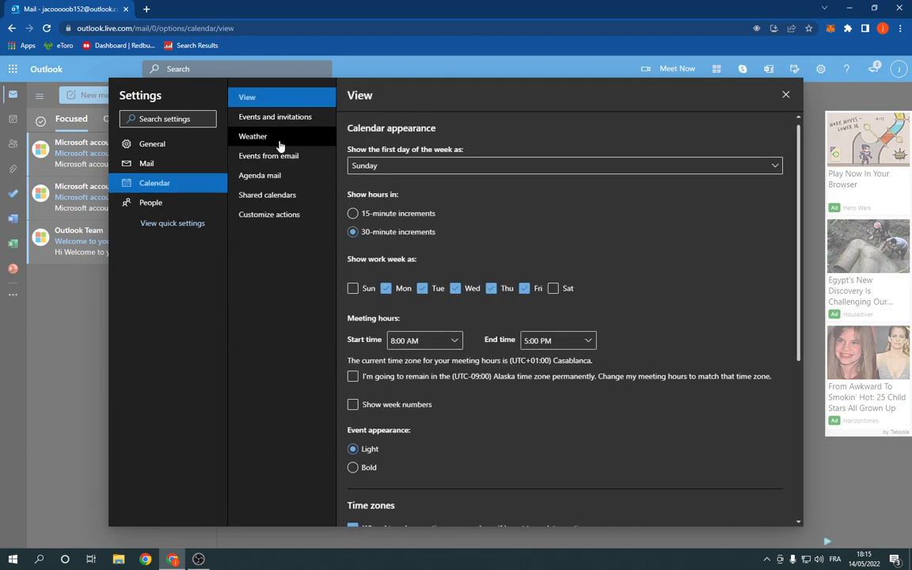
{"action": "left_click", "coordinate": [253, 136]}
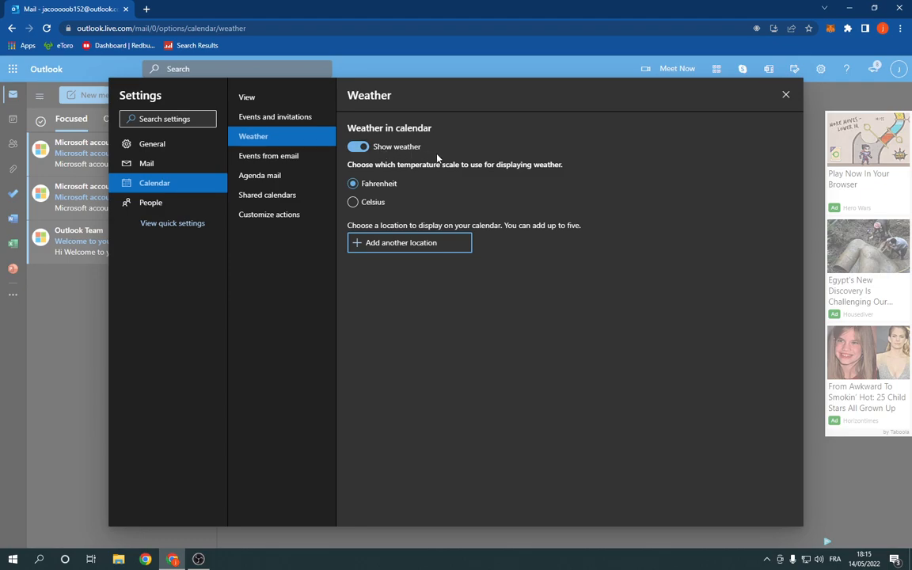
Flip the Show weather toggle off and back on, keeping Fahrenheit weather shown
{"action": "left_click", "coordinate": [357, 146]}
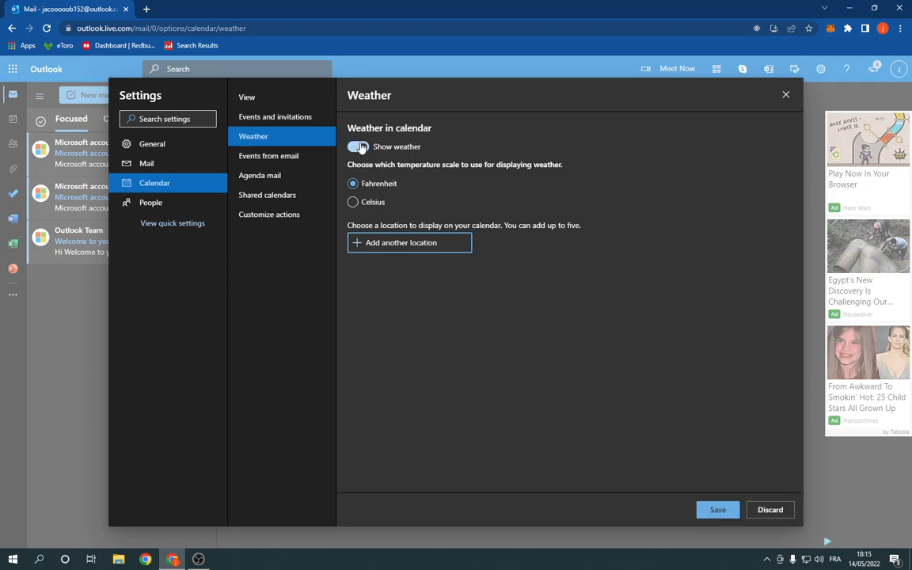
{"action": "left_click", "coordinate": [357, 147]}
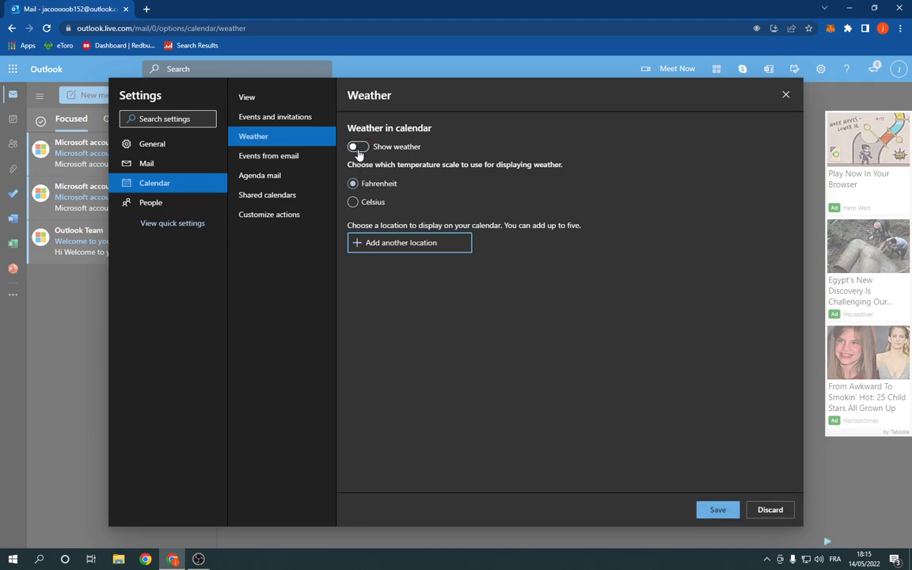
{"action": "left_click", "coordinate": [357, 147]}
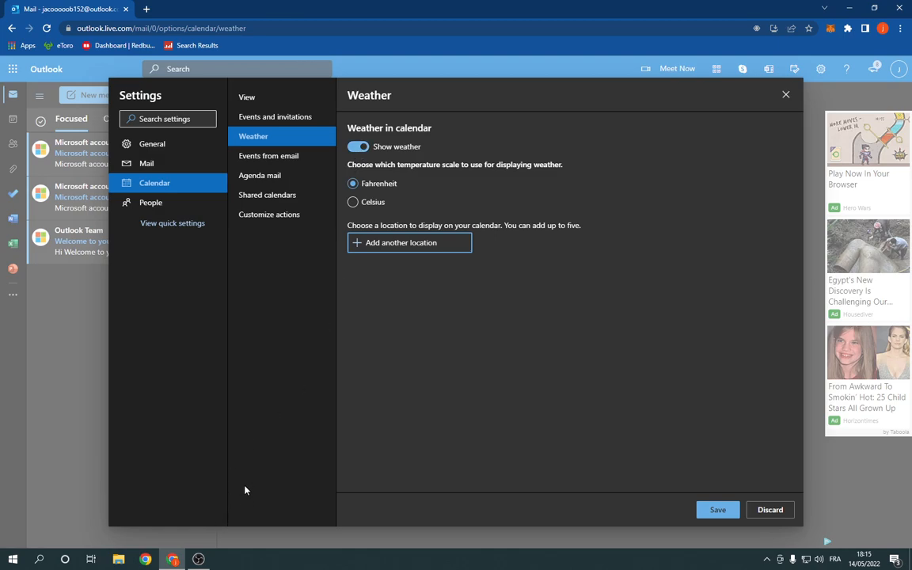
{"action": "mouse_move", "coordinate": [434, 432]}
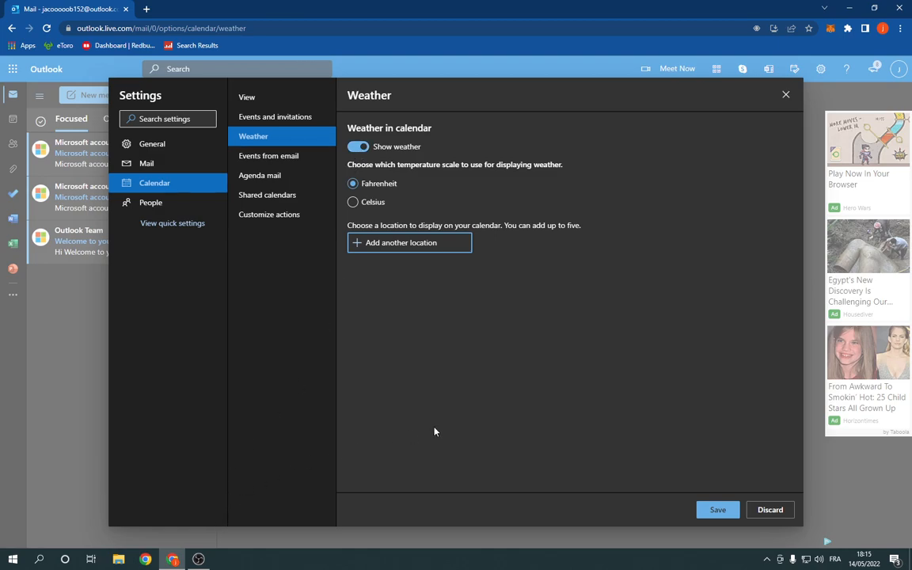